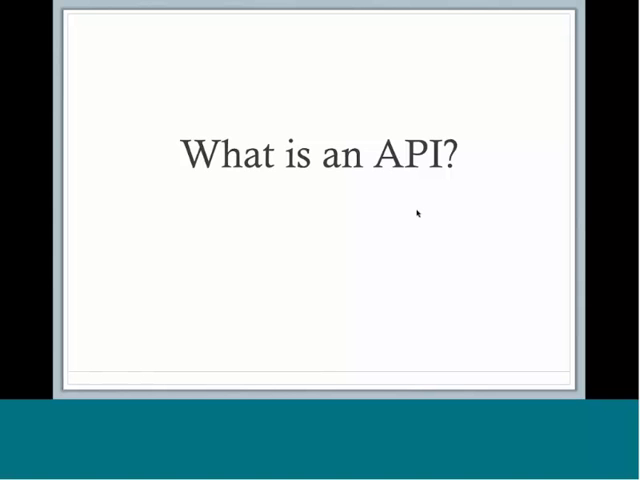
Step: Advance the slideshow to the Formal Definition slide
key(Right)
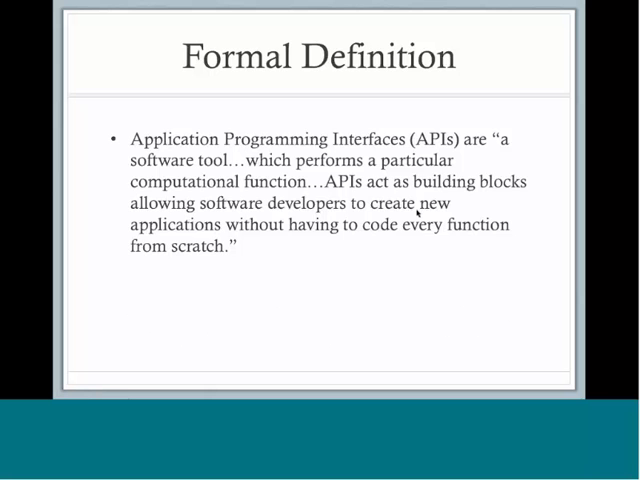
key(Right)
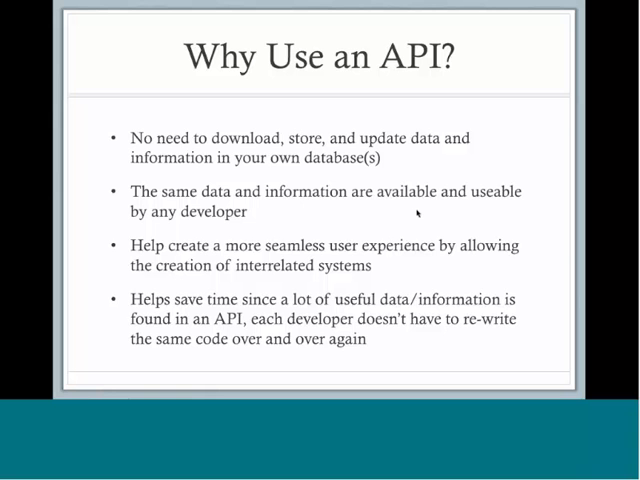
Step: Advance from the Why Use an API? slide to the Data.gov homepage screenshot slide
key(Right)
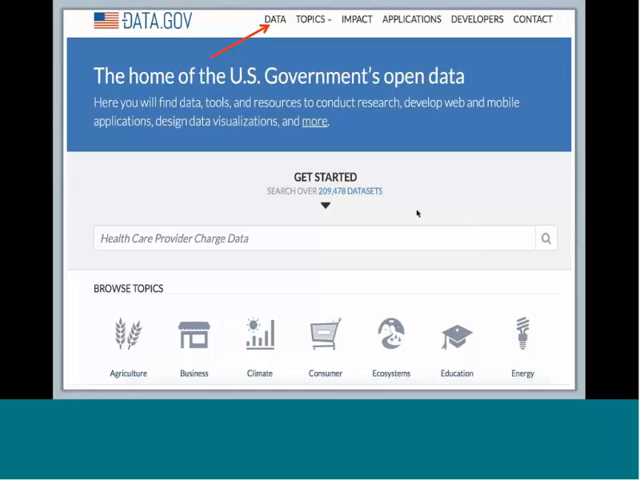
mouse_move(336, 246)
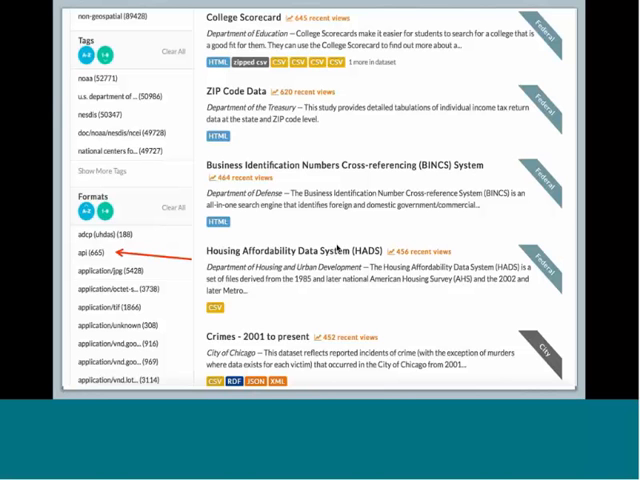
click(80, 252)
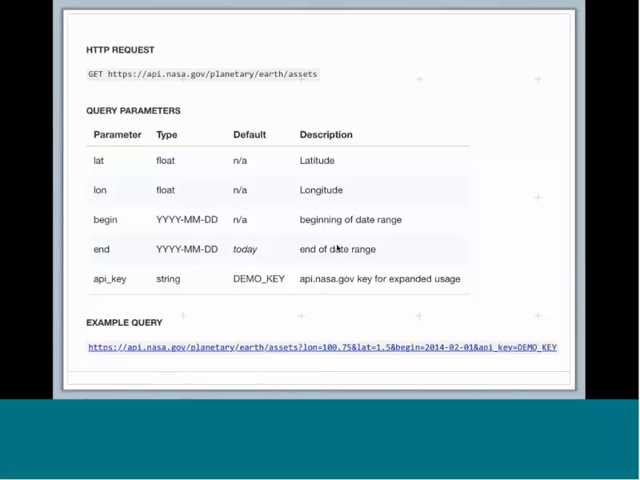
mouse_move(336, 248)
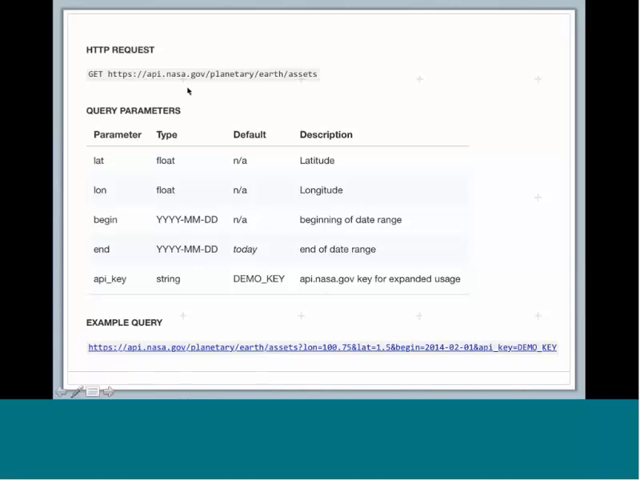
mouse_move(308, 96)
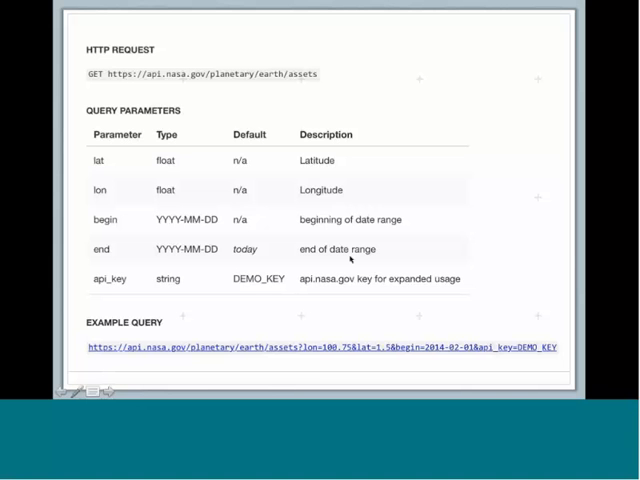
mouse_move(284, 200)
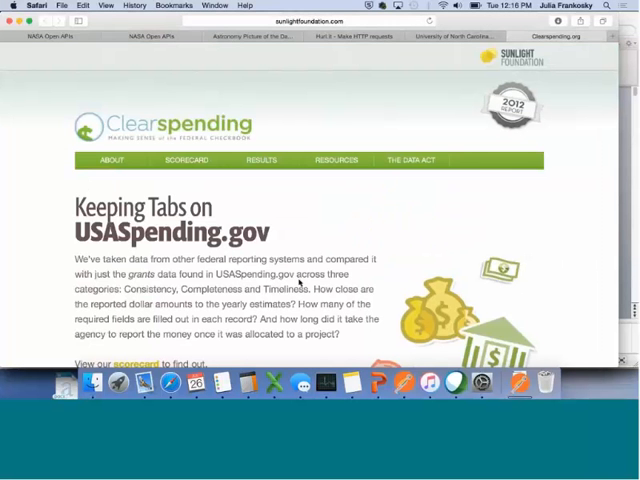
Step: Scroll down the Clearspending Completeness page through the fiscal-year 2009-2011 spending table
scroll(down, 3)
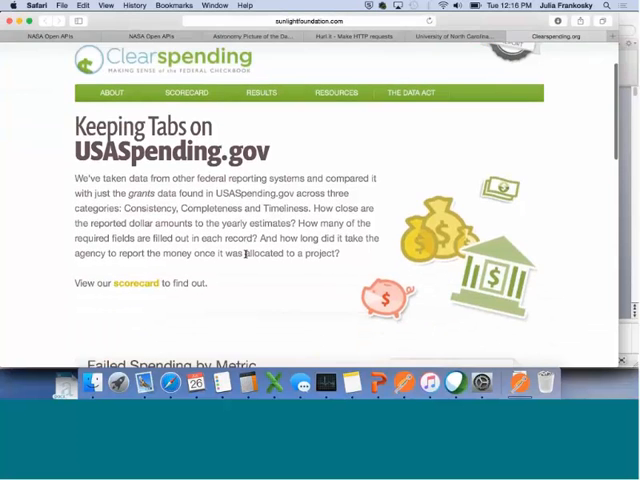
scroll(down, 3)
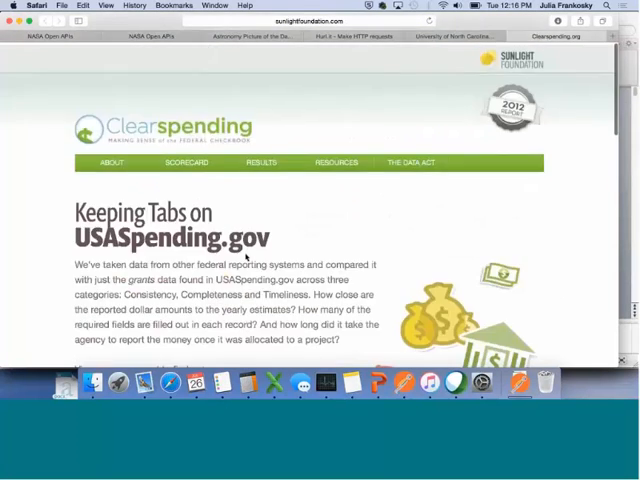
scroll(down, 3)
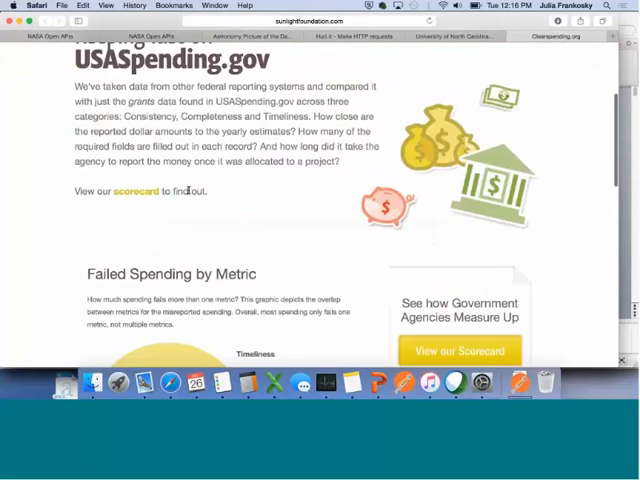
scroll(down, 3)
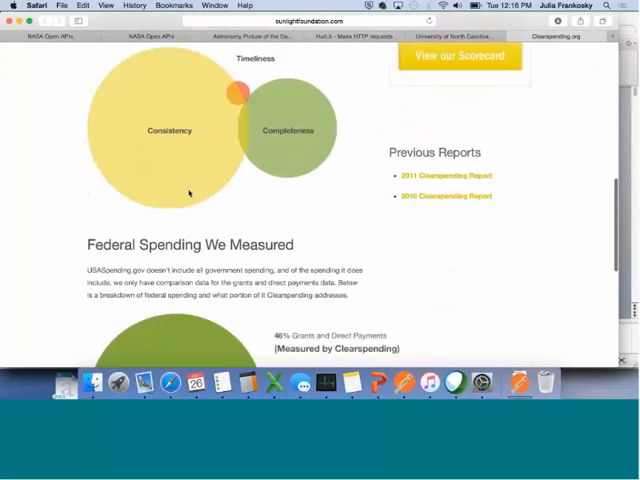
scroll(down, 3)
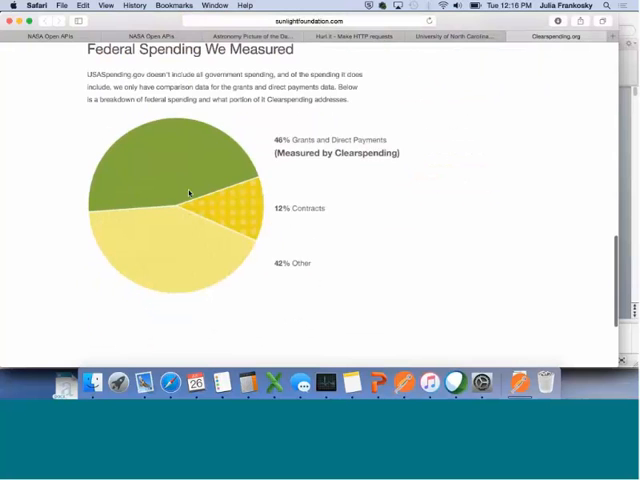
scroll(down, 3)
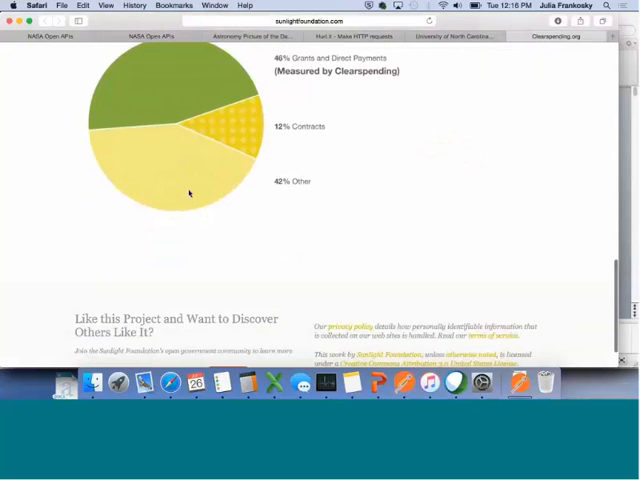
scroll(down, 3)
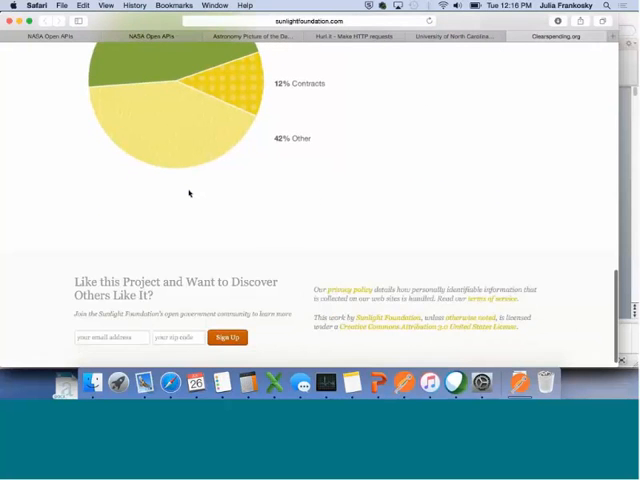
scroll(down, 3)
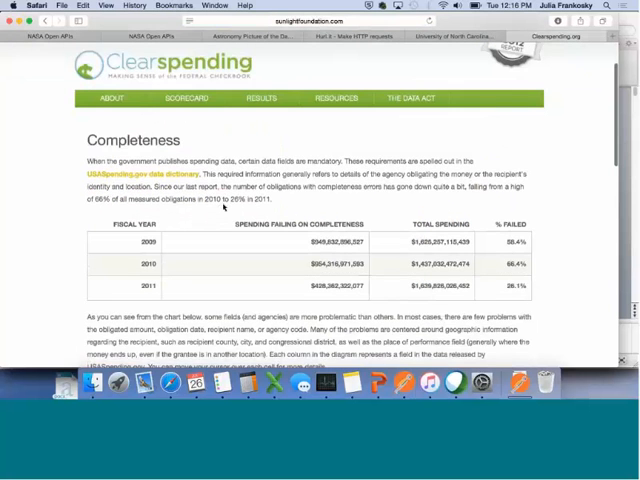
scroll(down, 3)
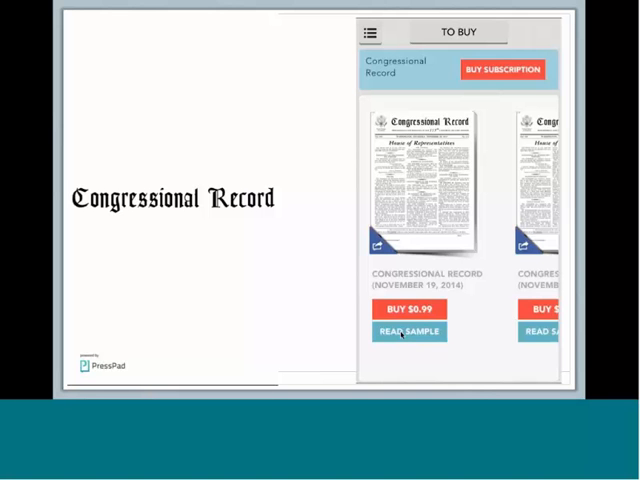
mouse_move(612, 372)
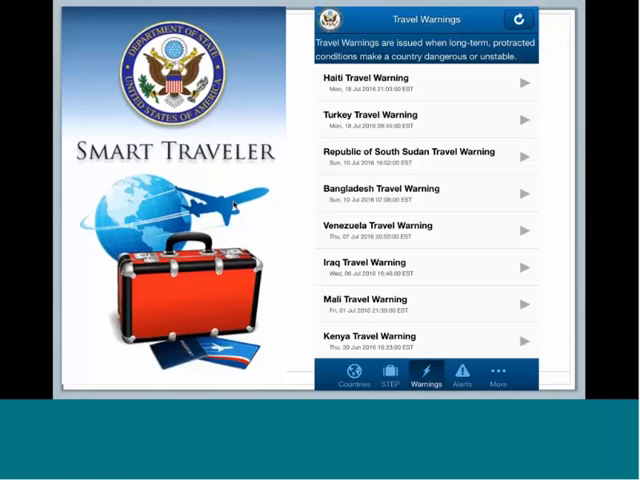
mouse_move(284, 218)
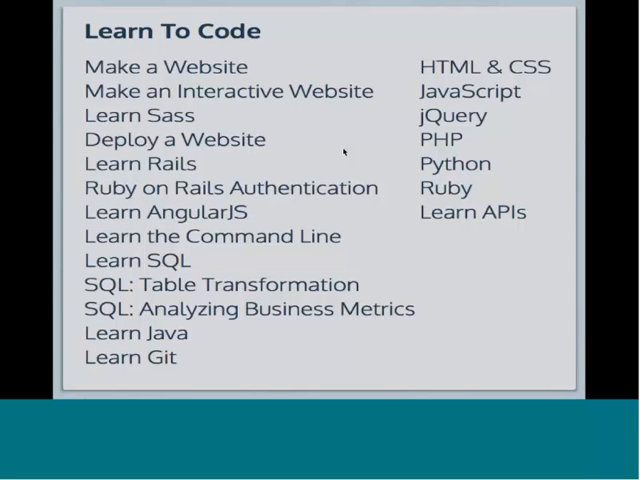
mouse_move(520, 270)
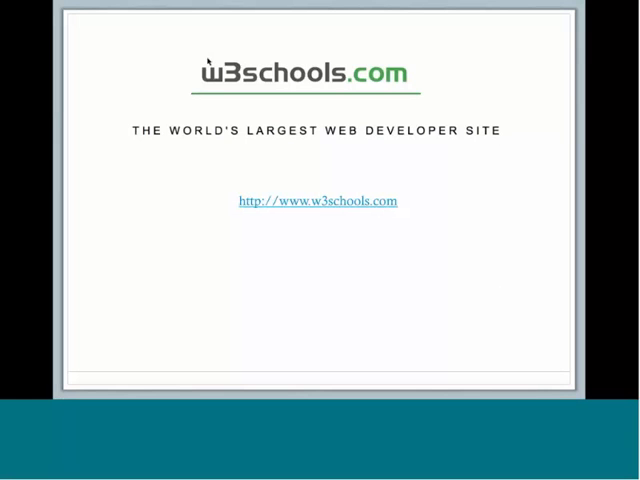
Step: Advance from the Learn To Code slide to the w3schools slide
click(316, 200)
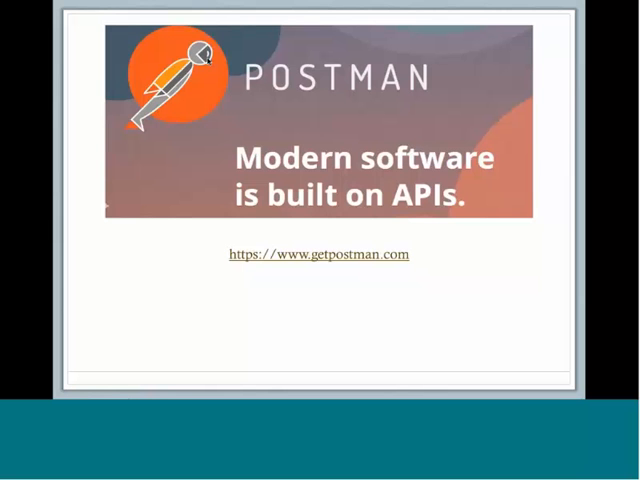
click(322, 252)
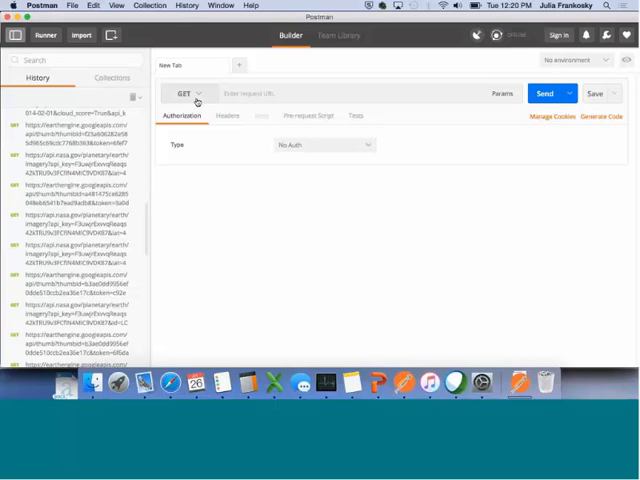
Step: Show Postman's request method list with GET, POST, PUT, DELETE and others
click(184, 92)
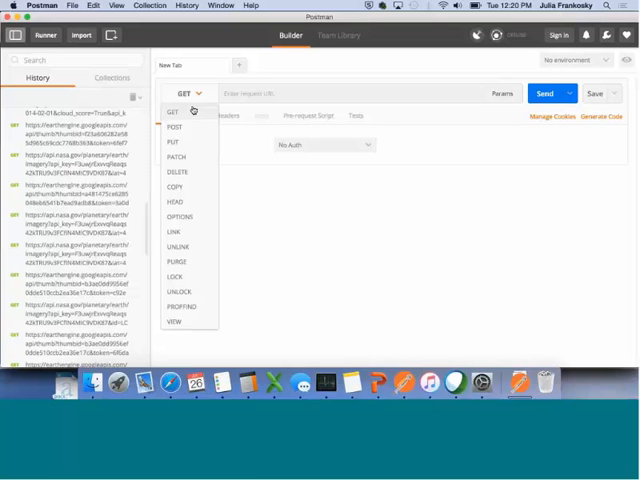
mouse_move(188, 128)
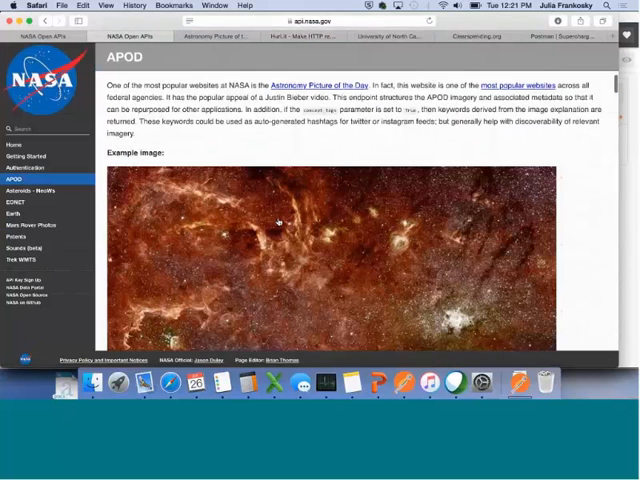
Step: Scroll down the APOD documentation description on api.nasa.gov
scroll(down, 3)
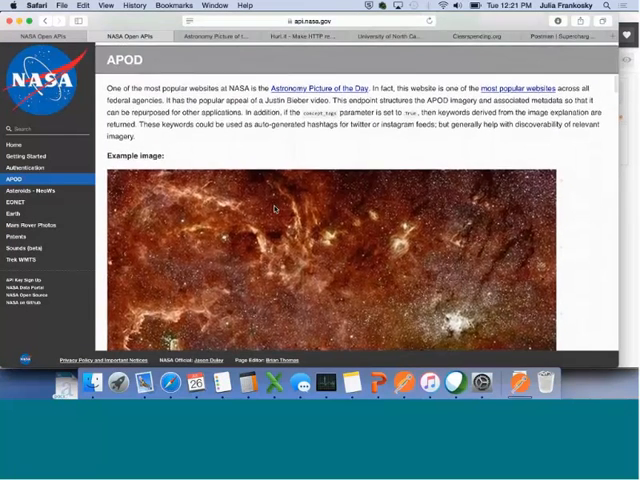
scroll(down, 3)
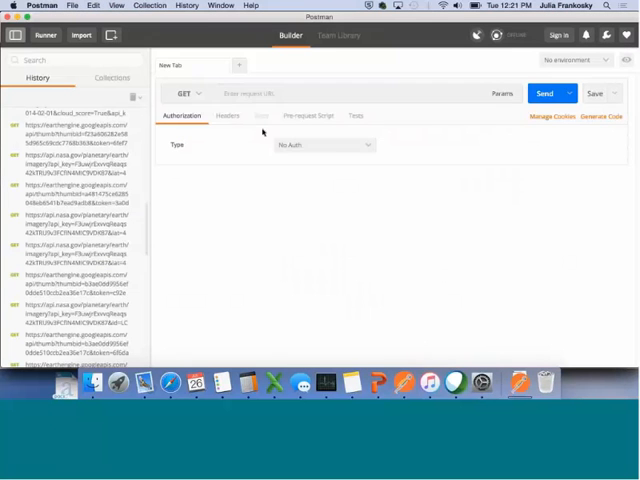
text(https://api.nasa.gov/planetary/apod)
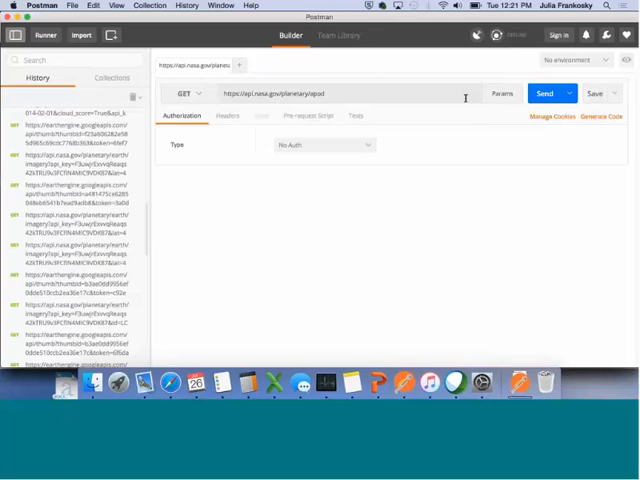
click(544, 92)
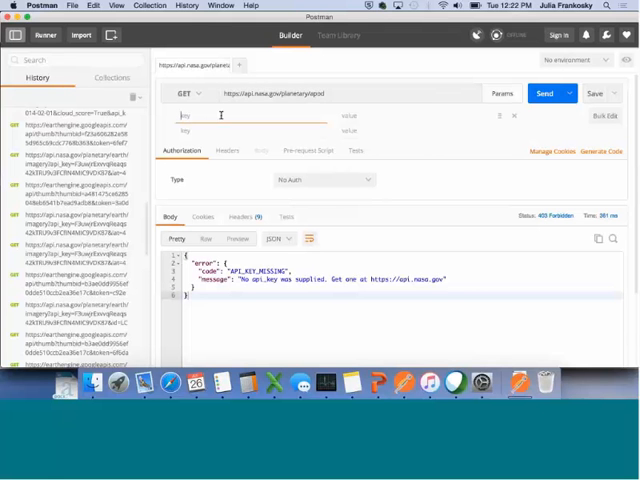
Step: Send the APOD request with an api_key parameter, then request the returned image address
text(api_key)
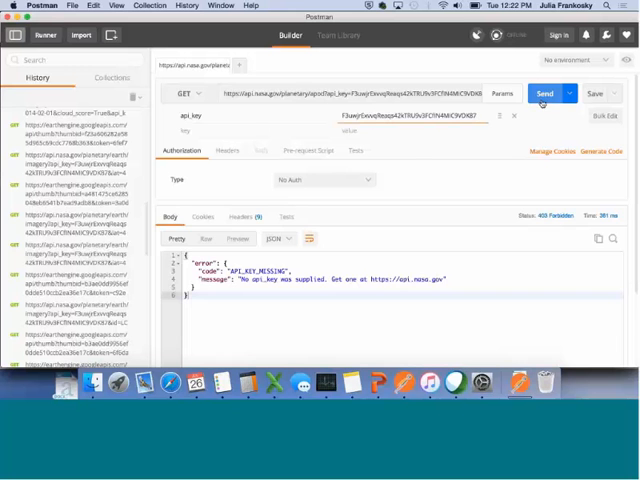
click(544, 92)
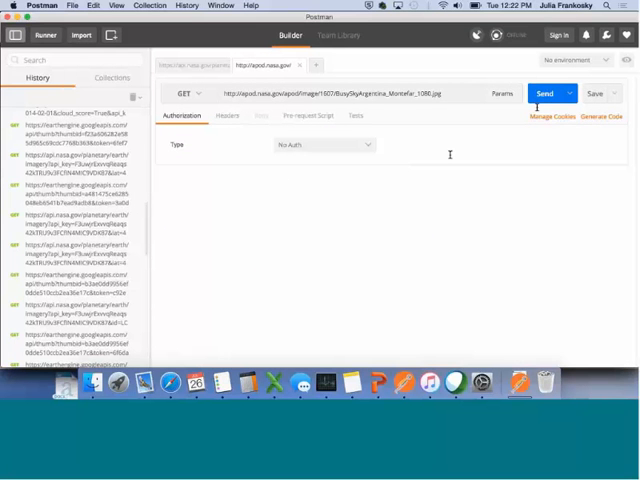
click(544, 92)
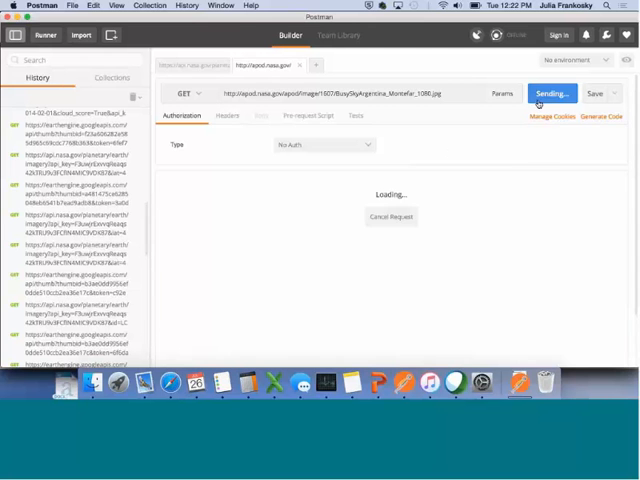
click(548, 92)
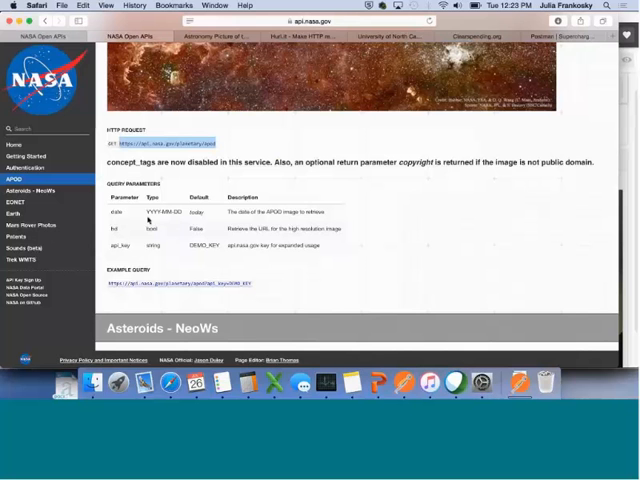
mouse_move(402, 382)
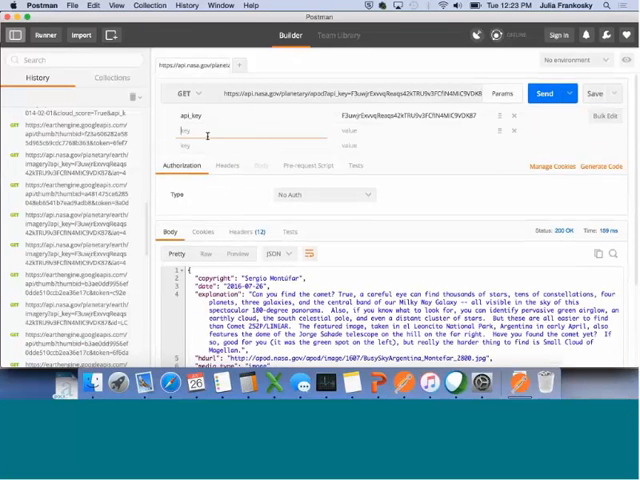
Step: Run the APOD query with a 2015 date parameter, then request the image from the response link
text(de)
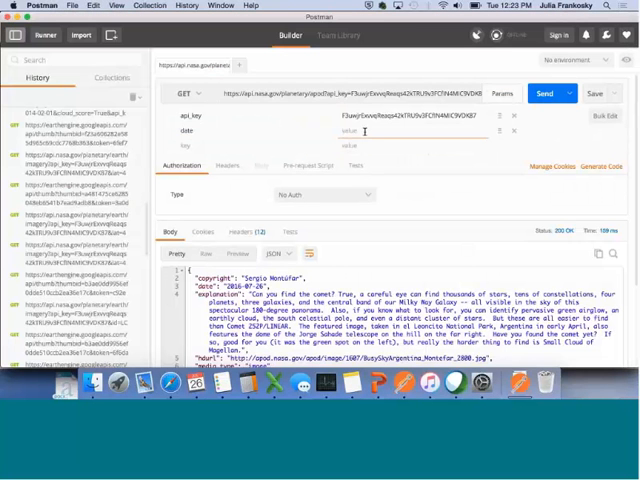
text(2015-)
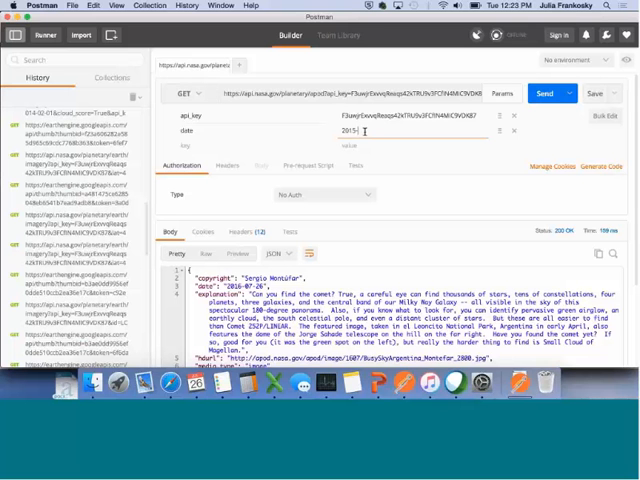
click(544, 92)
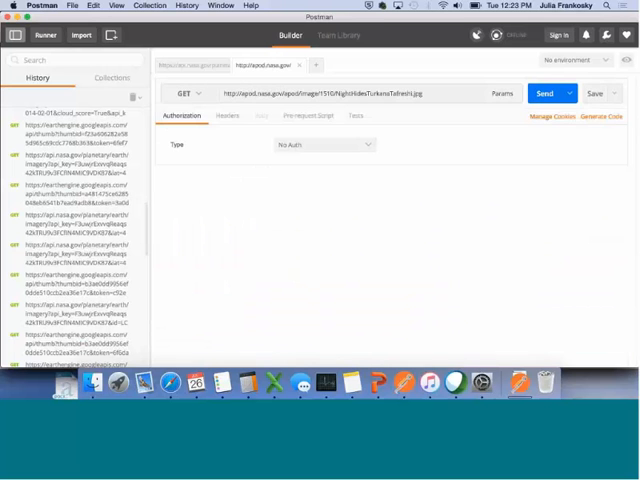
click(544, 92)
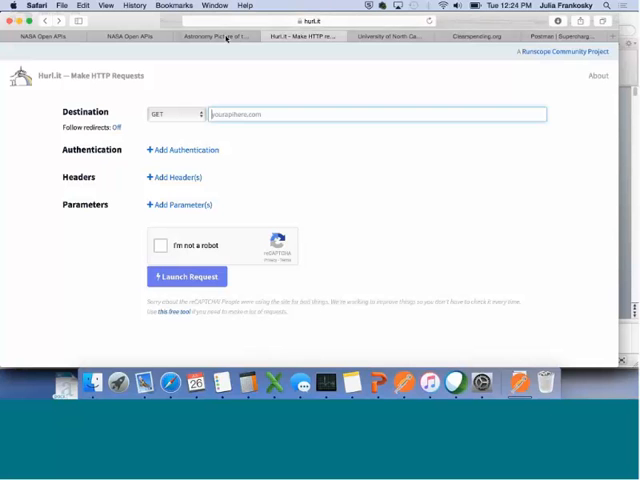
Step: Add api_key and date=2016-01-01 parameters to the APOD request and pass the human verification
click(56, 36)
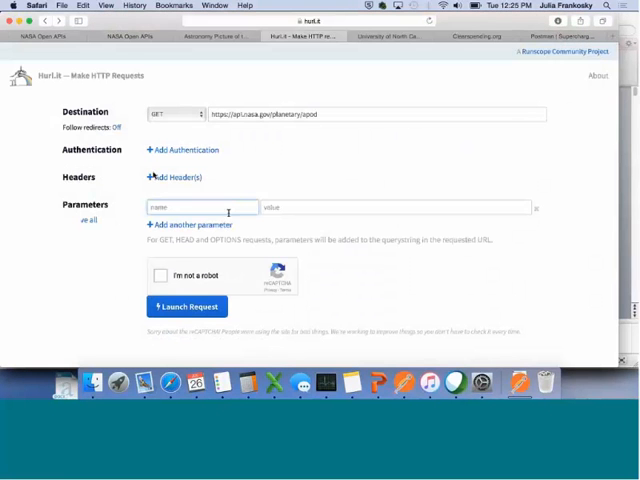
text(api_key)
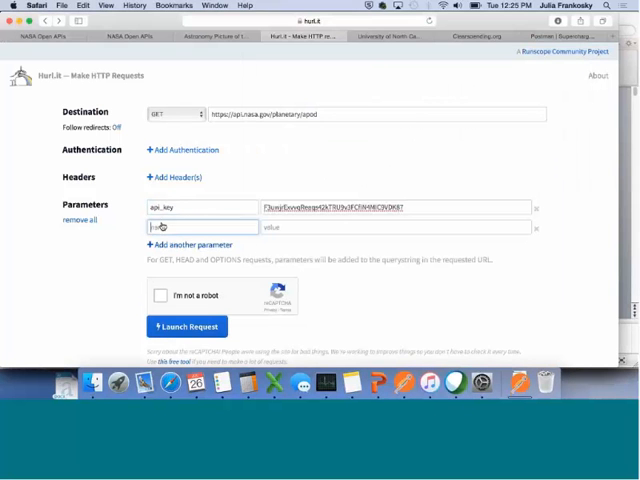
text(date)
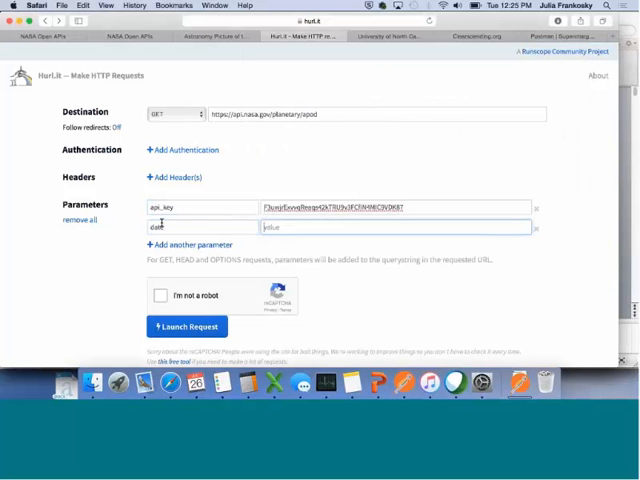
text(2016-0)
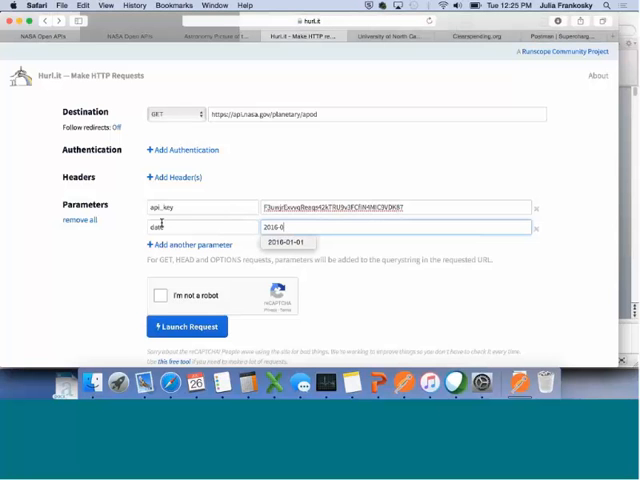
click(288, 242)
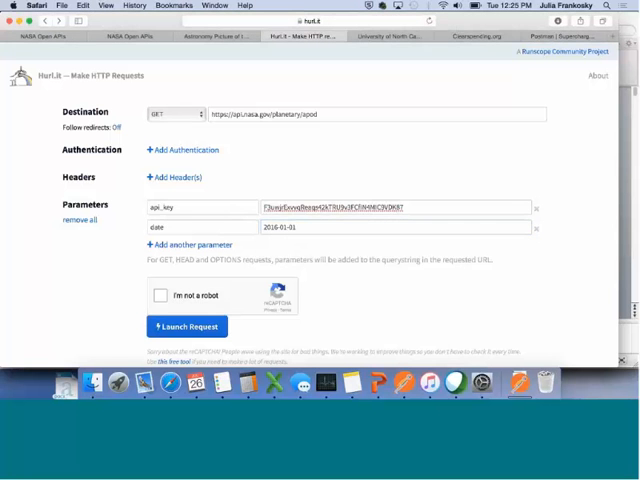
click(160, 296)
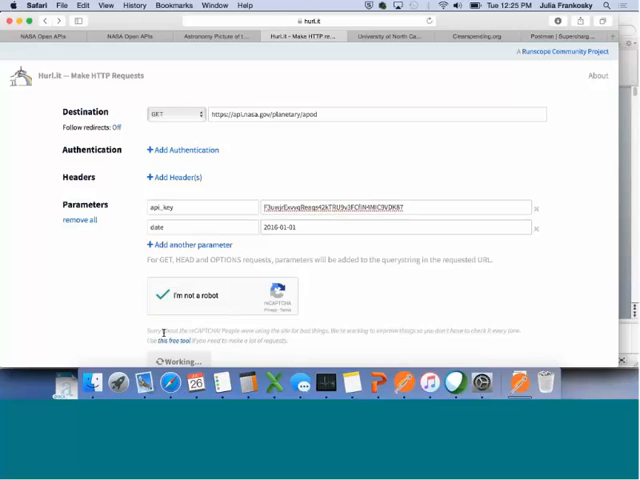
Step: Launch the APOD request and review the 200 OK headers and JSON body for 2016-01-01
click(178, 360)
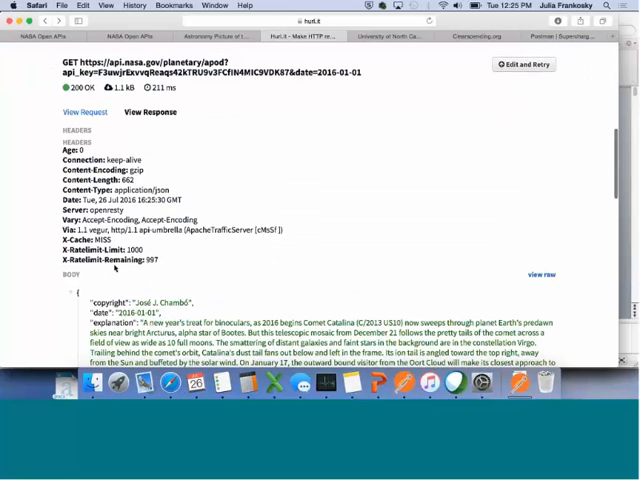
scroll(down, 3)
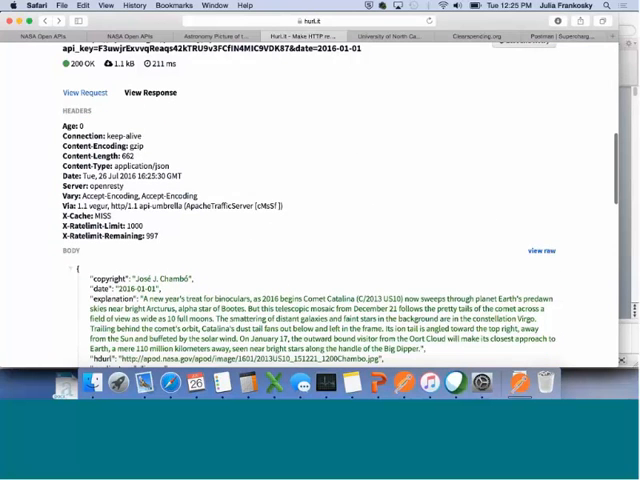
scroll(down, 3)
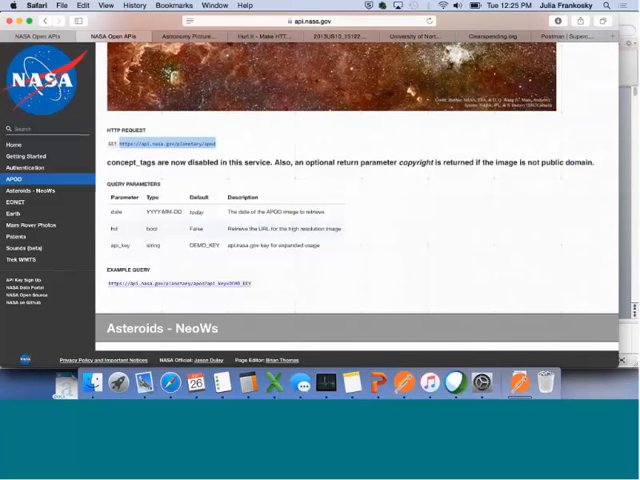
mouse_move(148, 258)
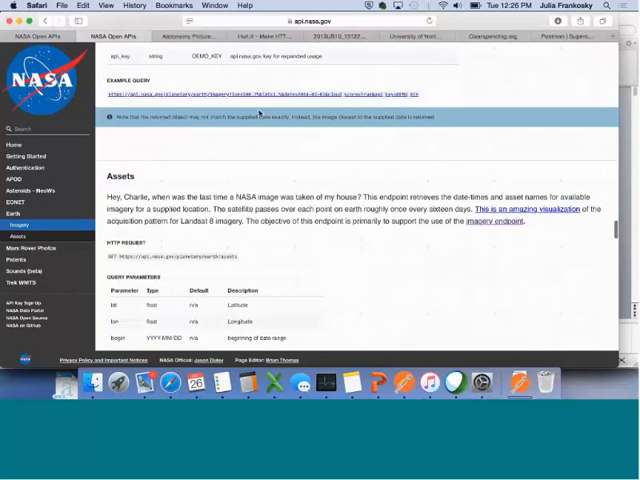
Step: Scroll the NASA docs to the Earth Assets HTTP request, query parameters and example query
scroll(down, 3)
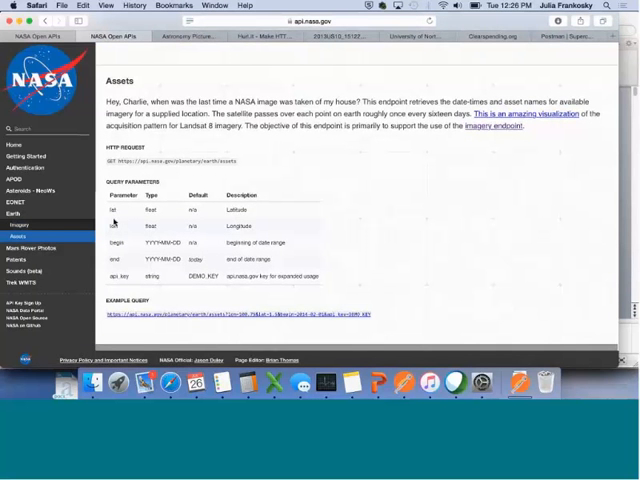
mouse_move(112, 258)
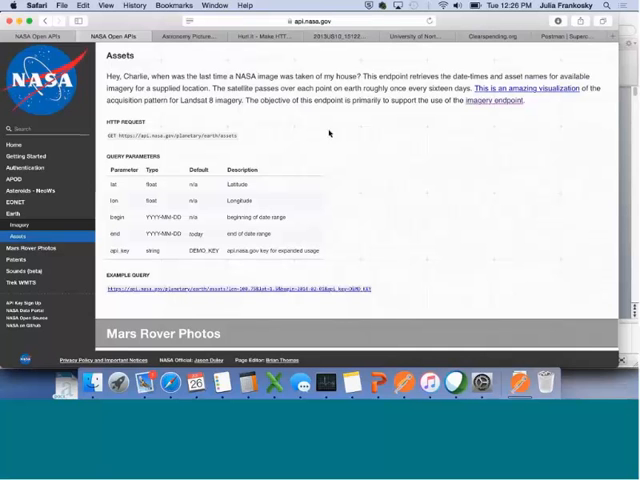
mouse_move(330, 132)
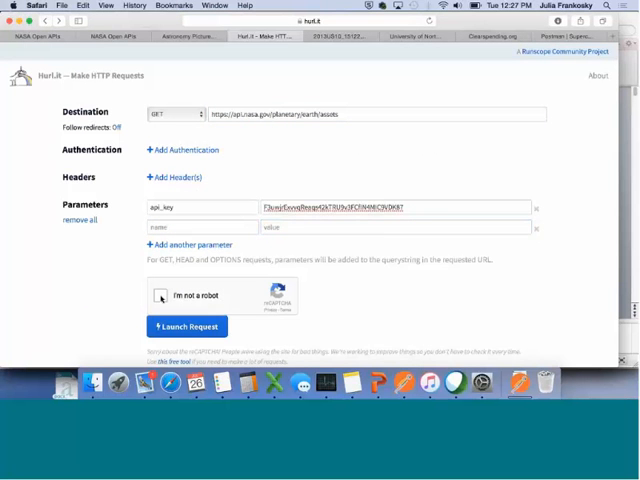
Step: Tick the reCAPTCHA 'I'm not a robot' box for the earth/assets request with api_key
click(160, 296)
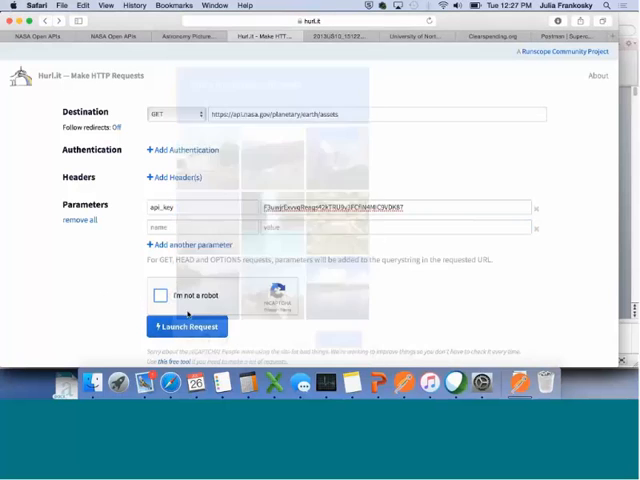
click(186, 326)
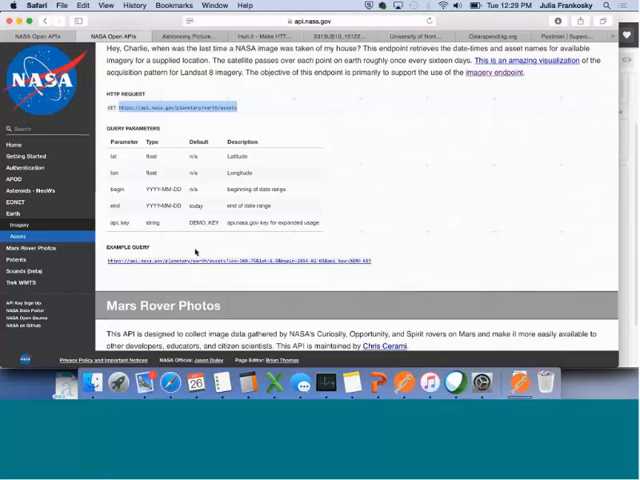
Step: Scroll past Patents and back to Mars Rover Photos' camera list, query parameters and example queries
scroll(down, 3)
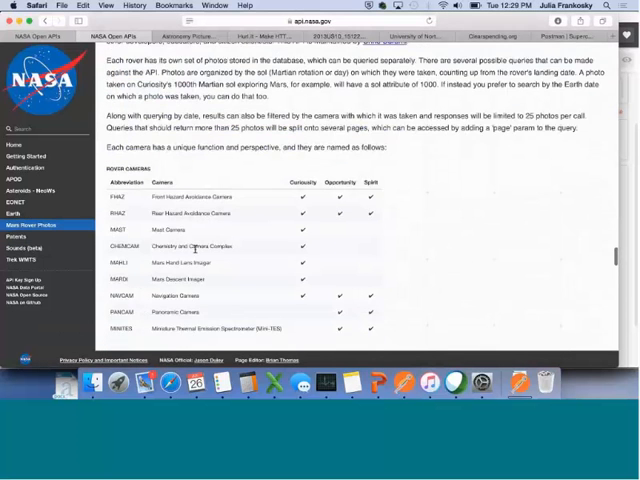
scroll(down, 3)
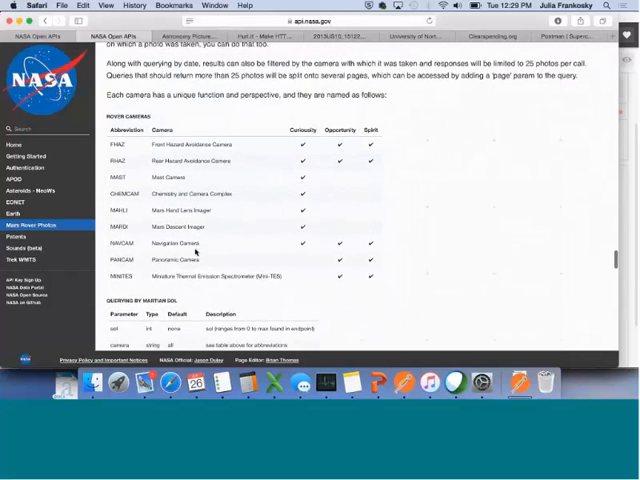
scroll(down, 3)
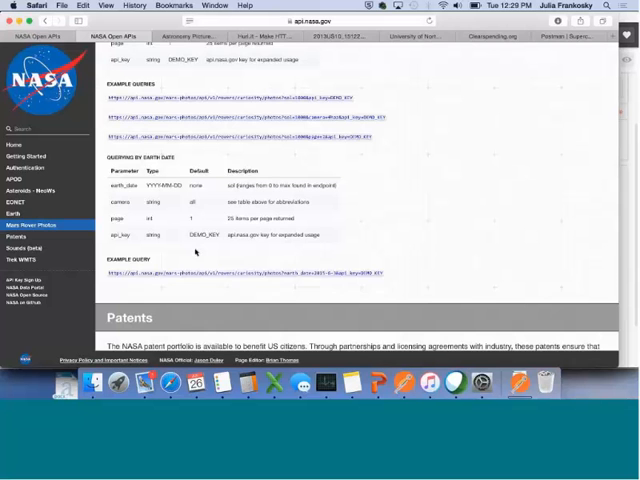
scroll(down, 3)
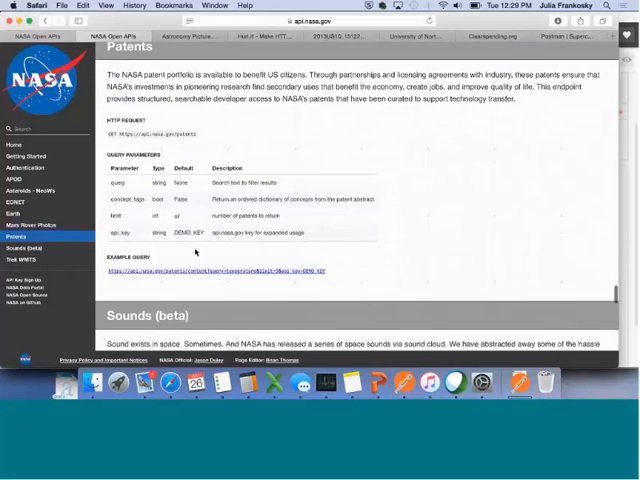
scroll(up, 3)
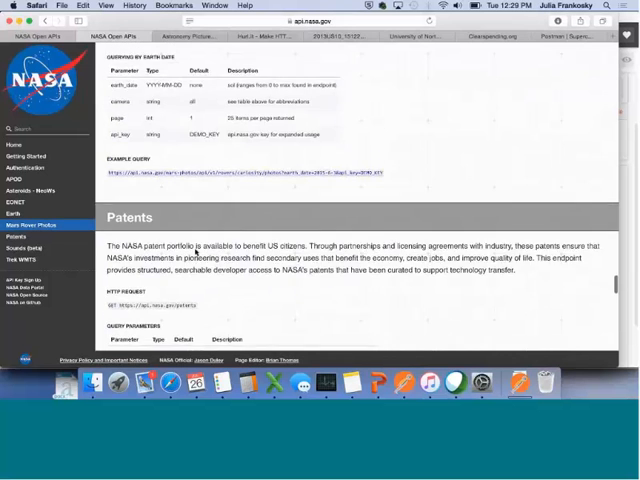
scroll(up, 3)
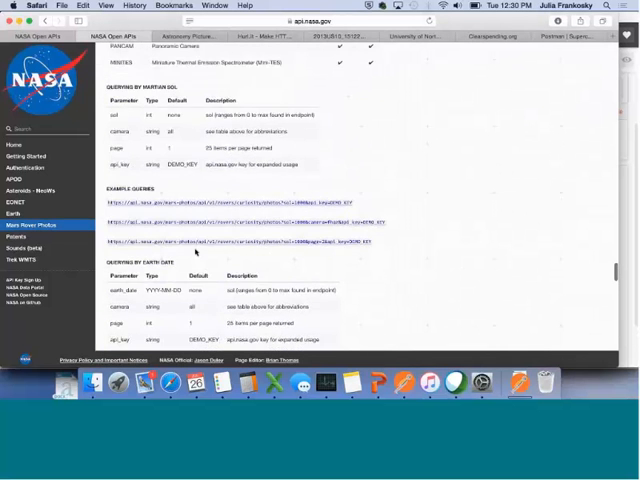
scroll(up, 3)
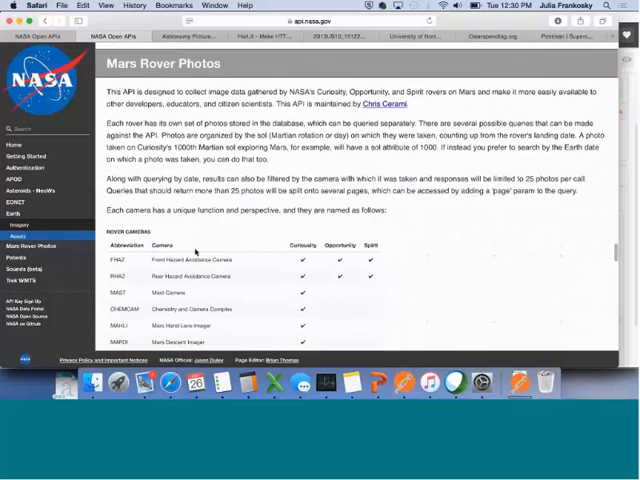
scroll(down, 3)
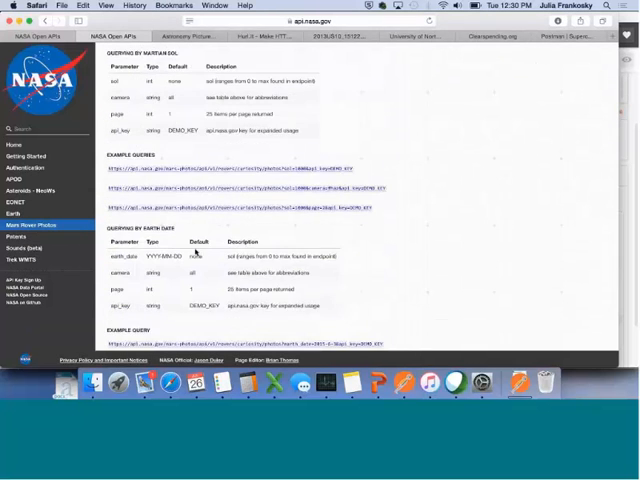
scroll(down, 3)
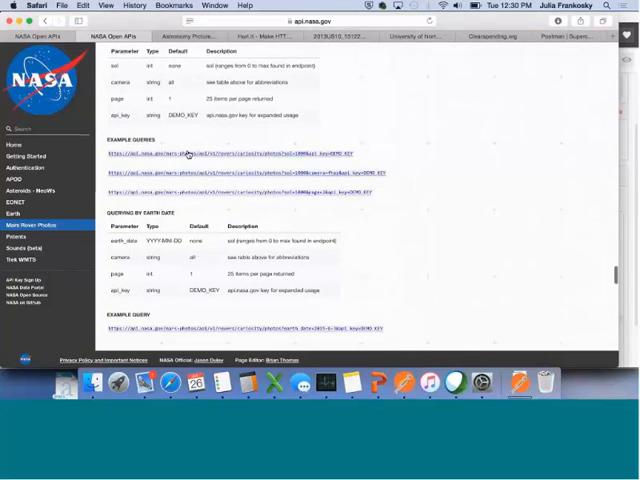
scroll(down, 3)
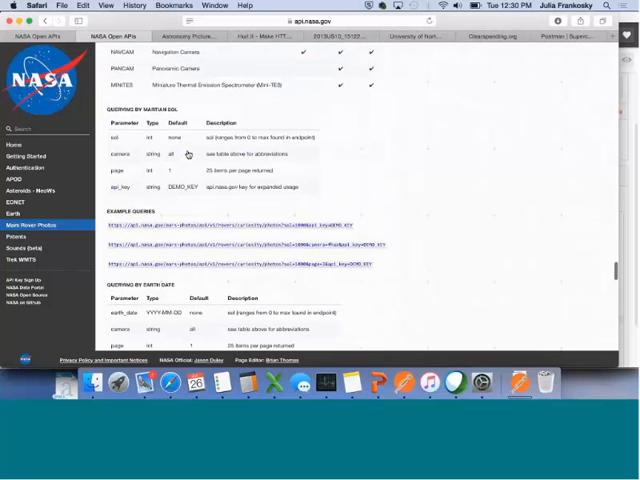